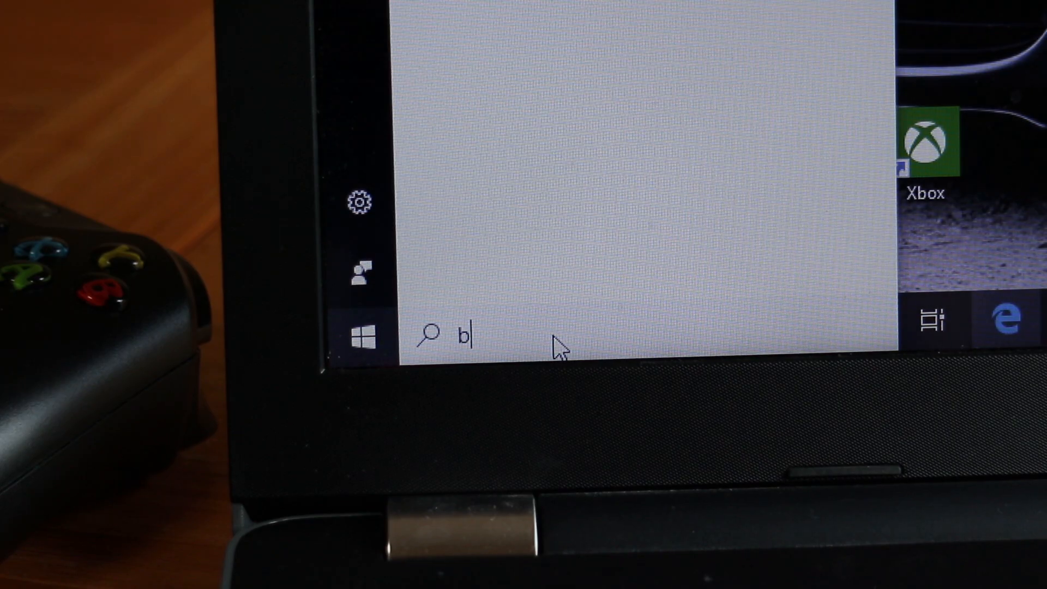
Step: Search 'blu' and open Bluetooth & other devices settings, starting Add a device
{"action": "type", "text": "lu"}
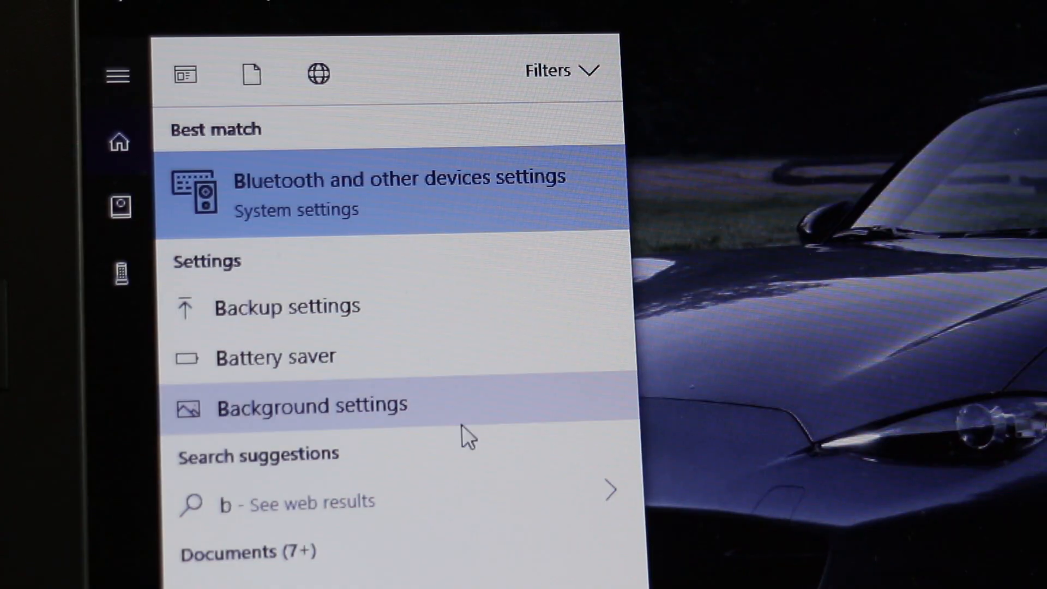
{"action": "left_click", "coordinate": [397, 193]}
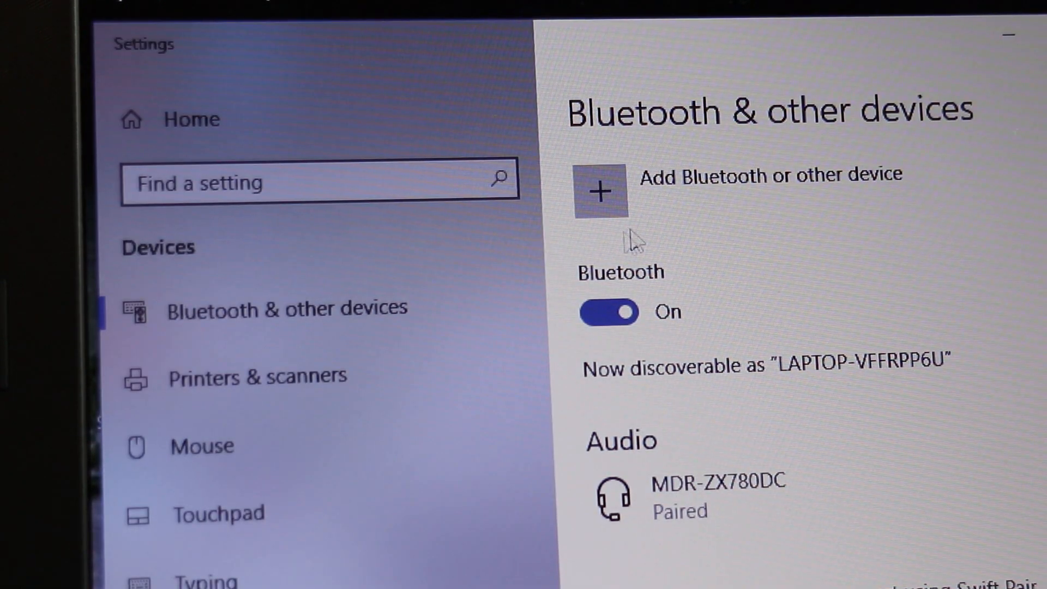
{"action": "left_click", "coordinate": [598, 190]}
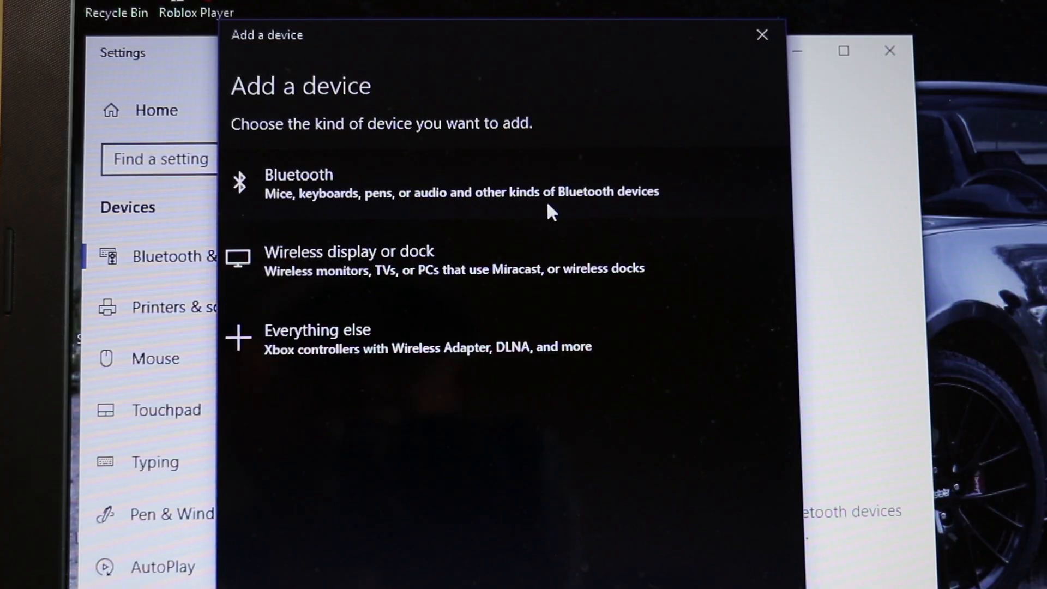
Step: Choose Bluetooth in the Add a device dialog to discover the Xbox Wireless Controller
{"action": "left_click", "coordinate": [298, 180]}
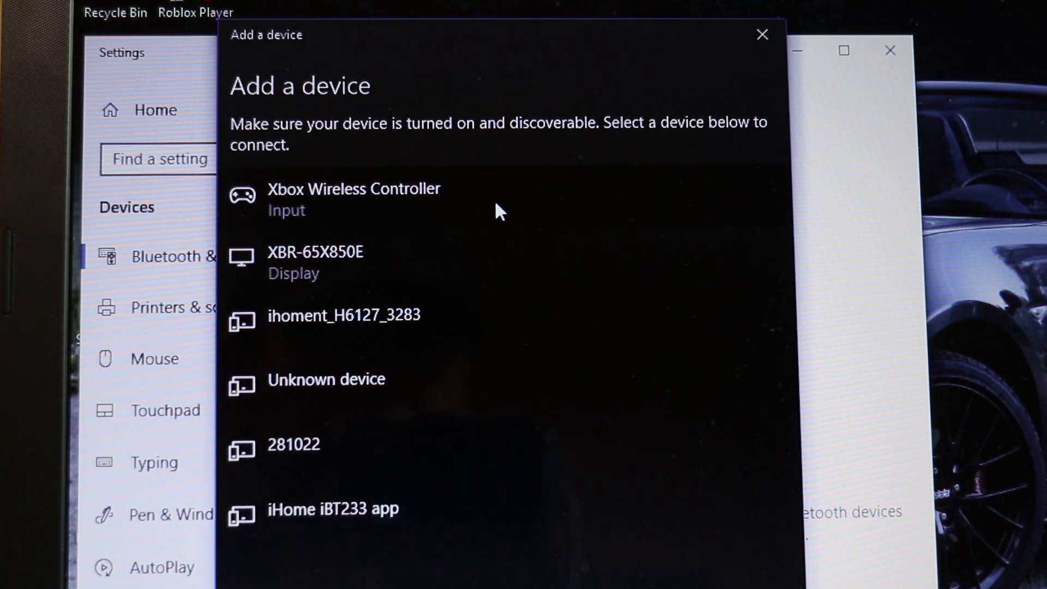